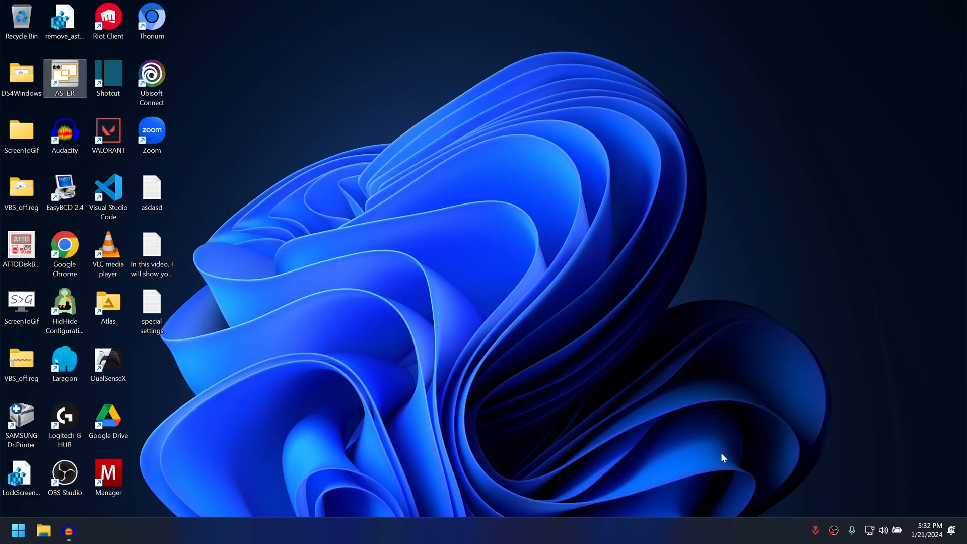
{"action": "mouse_move", "coordinate": [290, 247]}
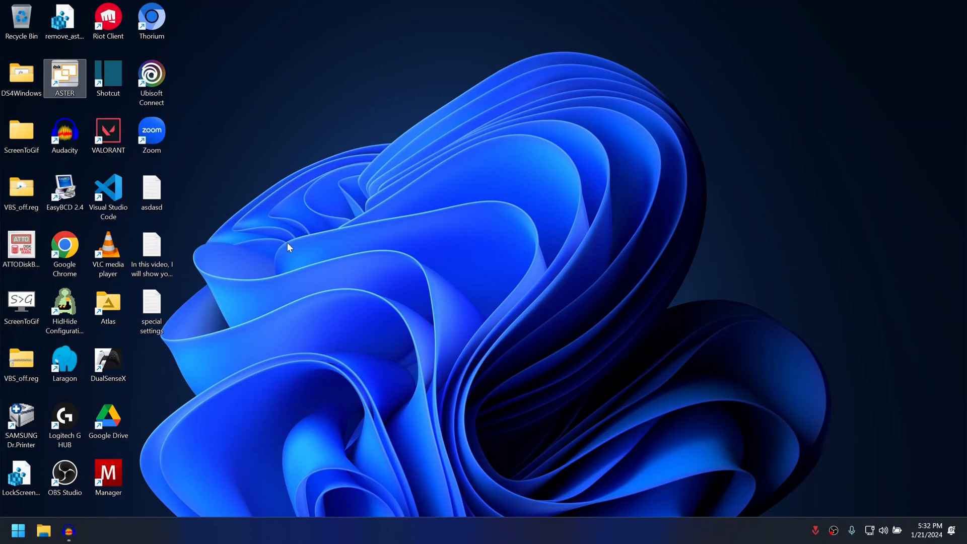
{"action": "mouse_move", "coordinate": [413, 191]}
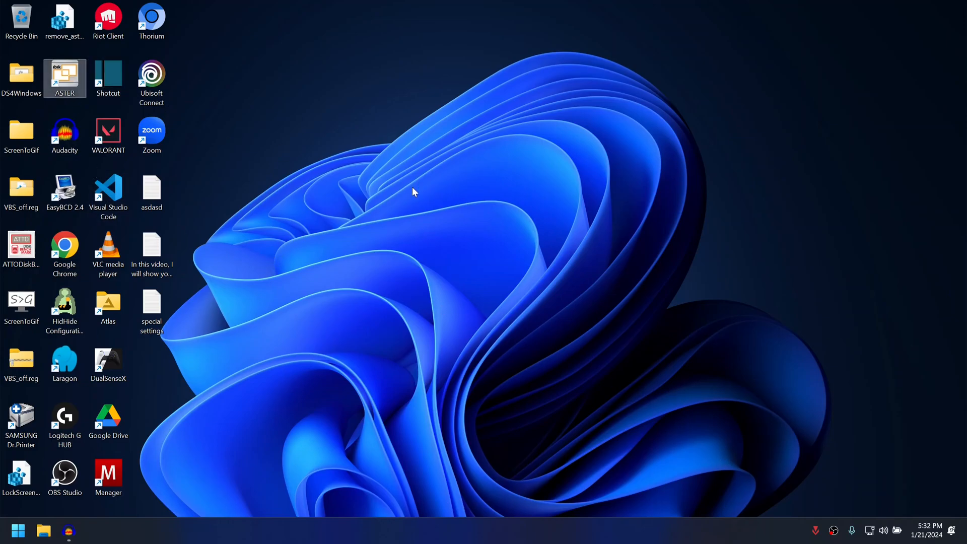
Launch ASTER Control from the desktop shortcut
{"action": "double_click", "coordinate": [64, 73]}
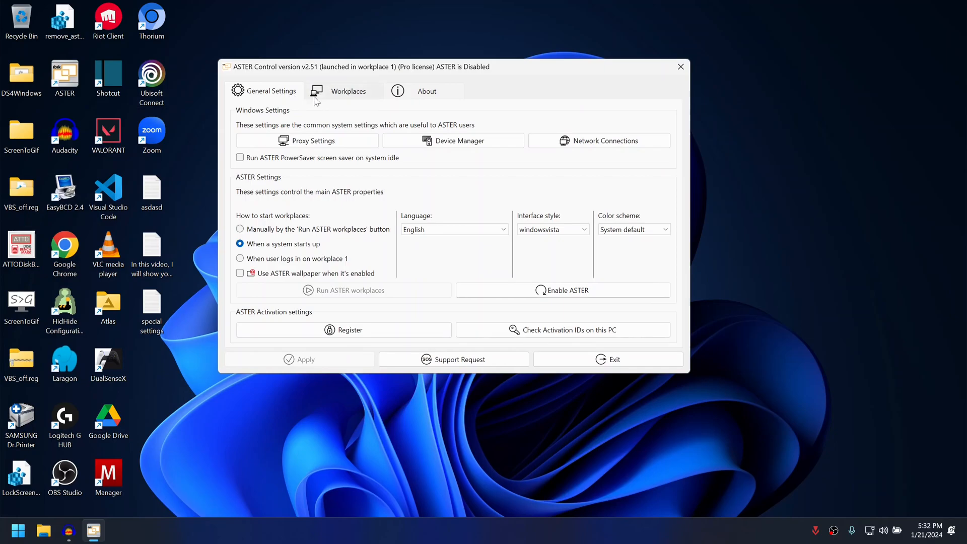
On the Workplaces layout, bring up Assign video outputs for workplace monitor 1.1
{"action": "left_click", "coordinate": [347, 91]}
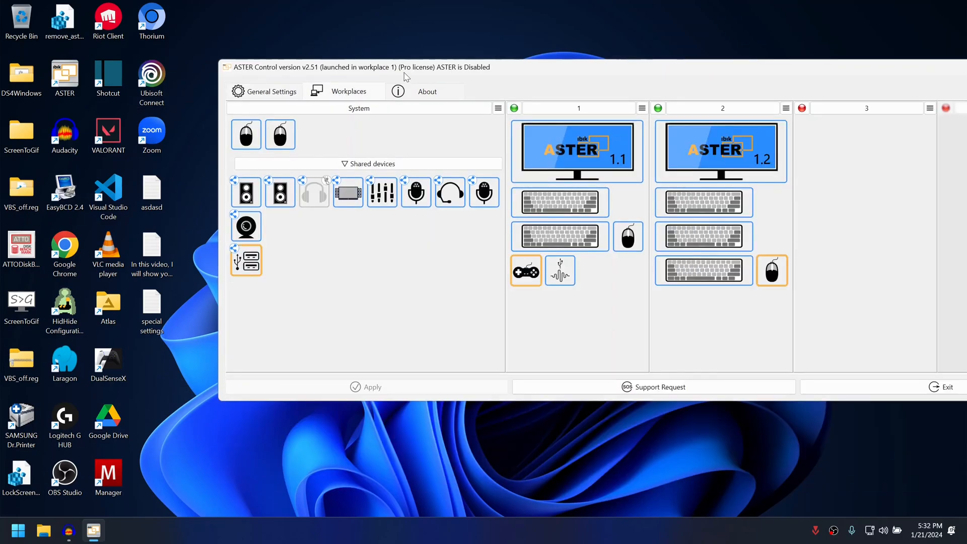
{"action": "right_click", "coordinate": [576, 151]}
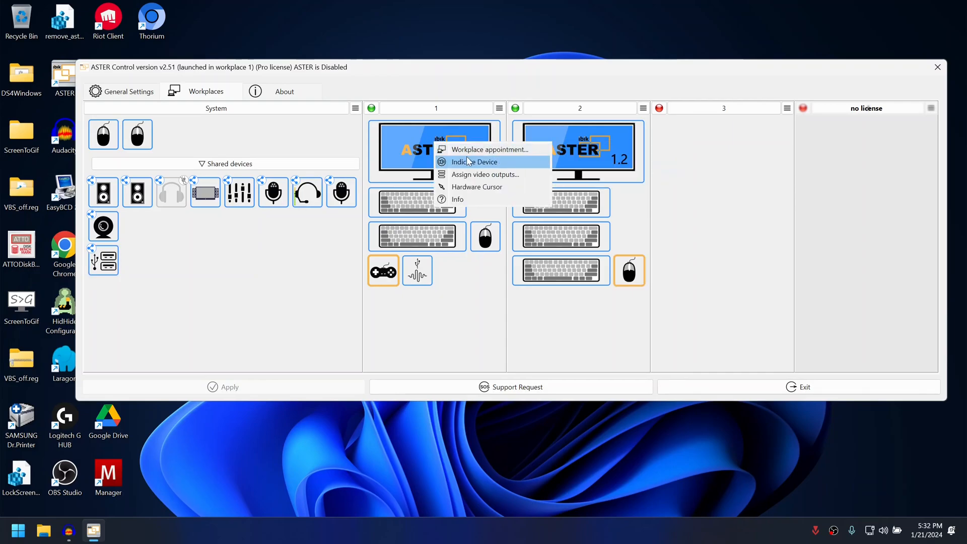
{"action": "mouse_move", "coordinate": [482, 174]}
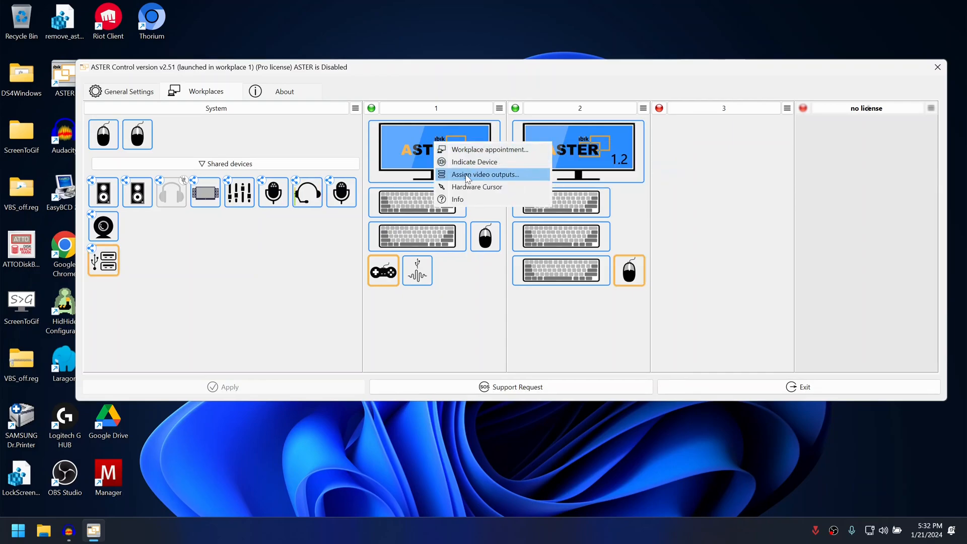
{"action": "left_click", "coordinate": [483, 174]}
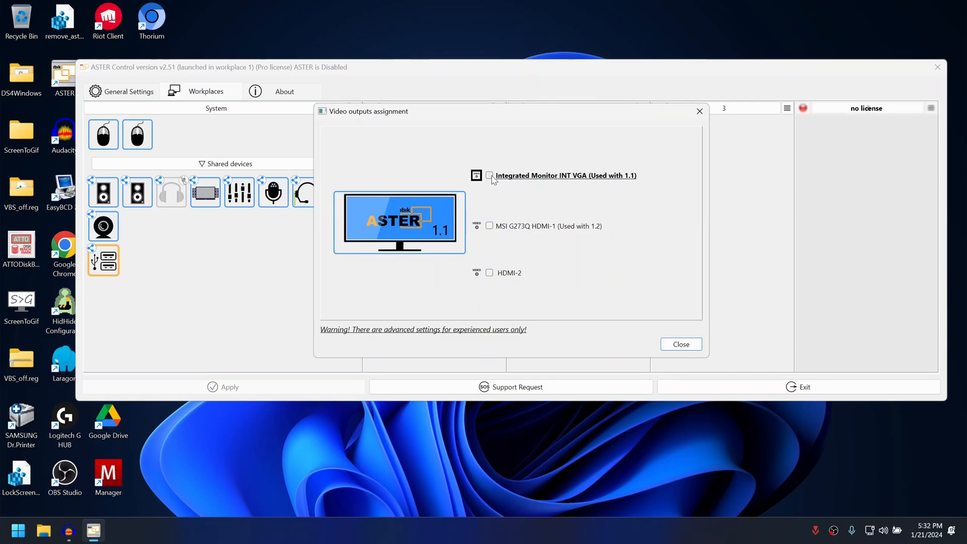
Force Integrated Monitor INT VGA to monitor 1.1, then start output assignment for monitor 1.2
{"action": "left_click", "coordinate": [489, 175]}
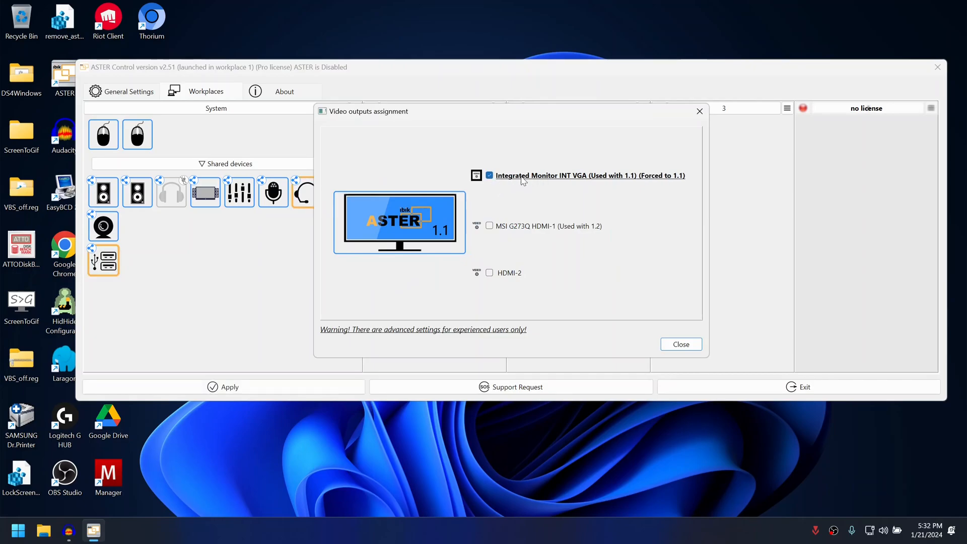
{"action": "mouse_move", "coordinate": [652, 184]}
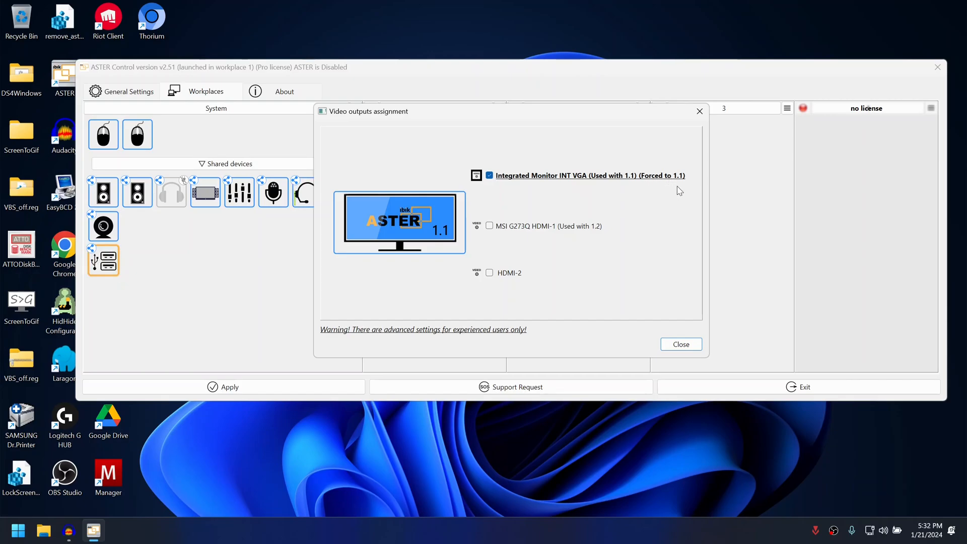
{"action": "left_click", "coordinate": [680, 344]}
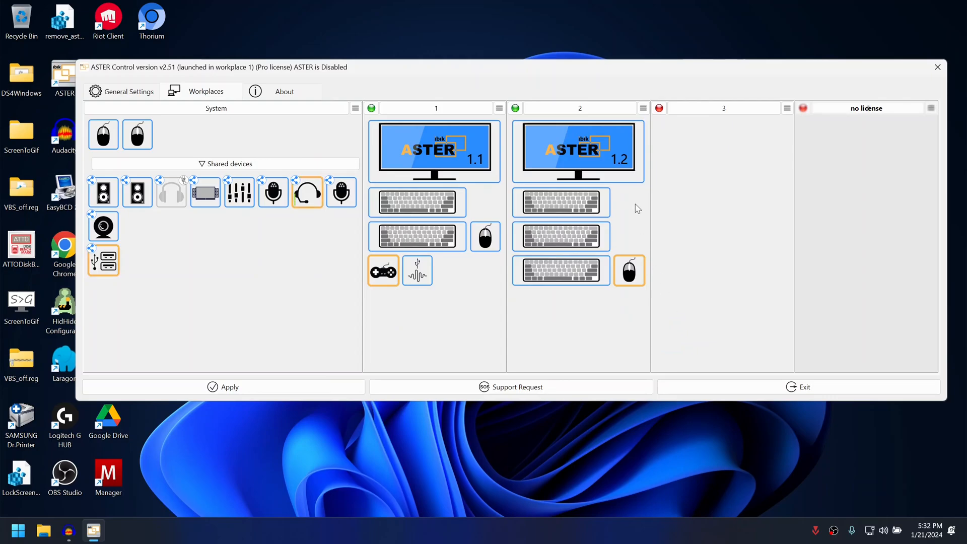
{"action": "left_click", "coordinate": [577, 151]}
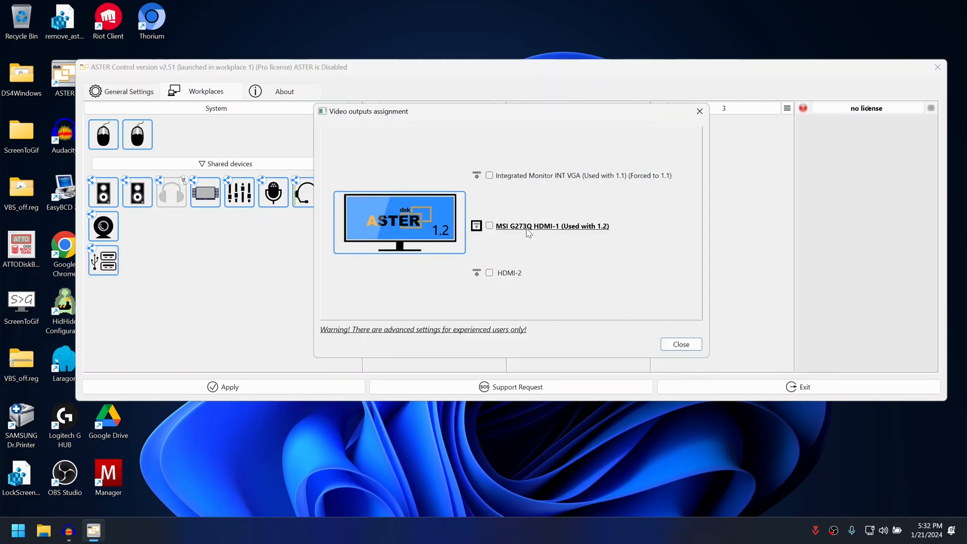
Force the MSI G273Q HDMI-1 output to monitor 1.2 and close the dialog
{"action": "left_click", "coordinate": [489, 225]}
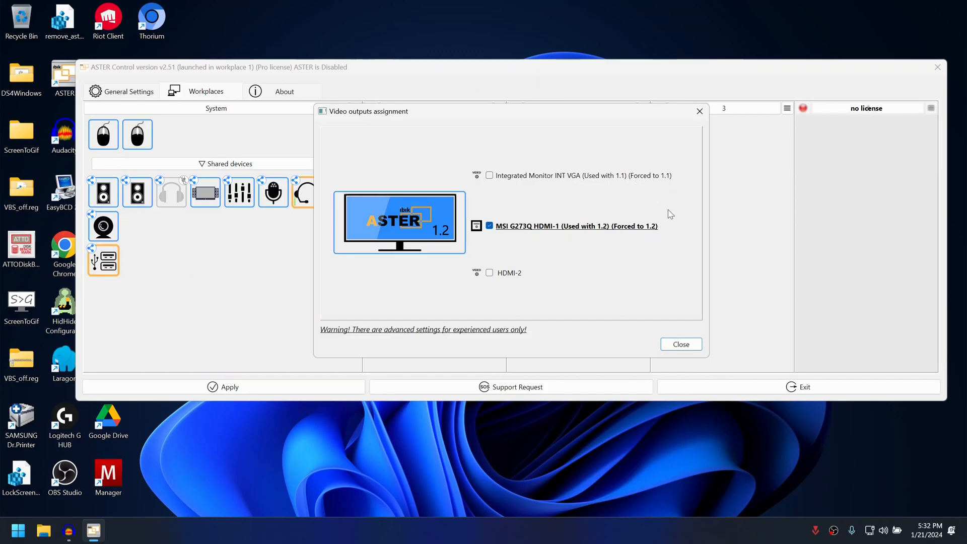
{"action": "left_click", "coordinate": [680, 345]}
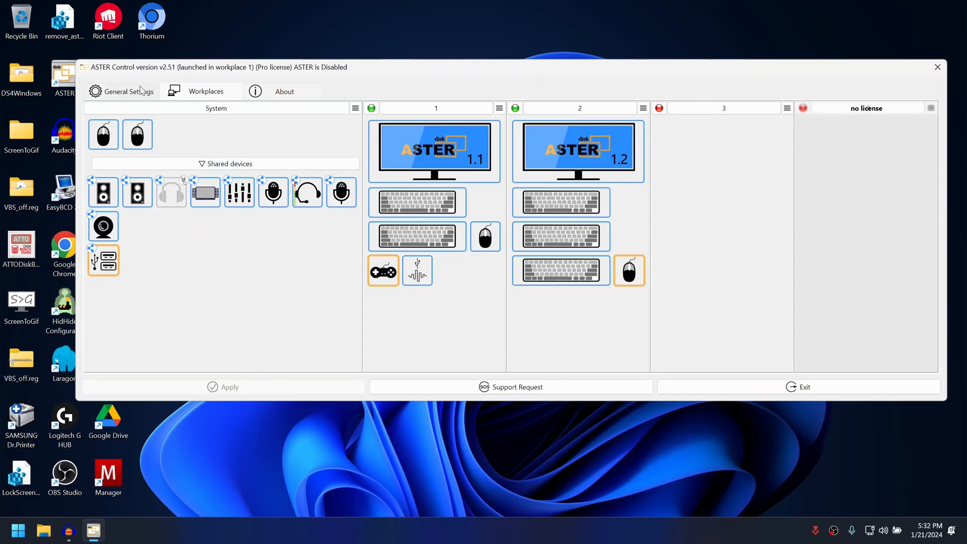
Return to the General Settings page where ASTER can be enabled
{"action": "left_click", "coordinate": [129, 91]}
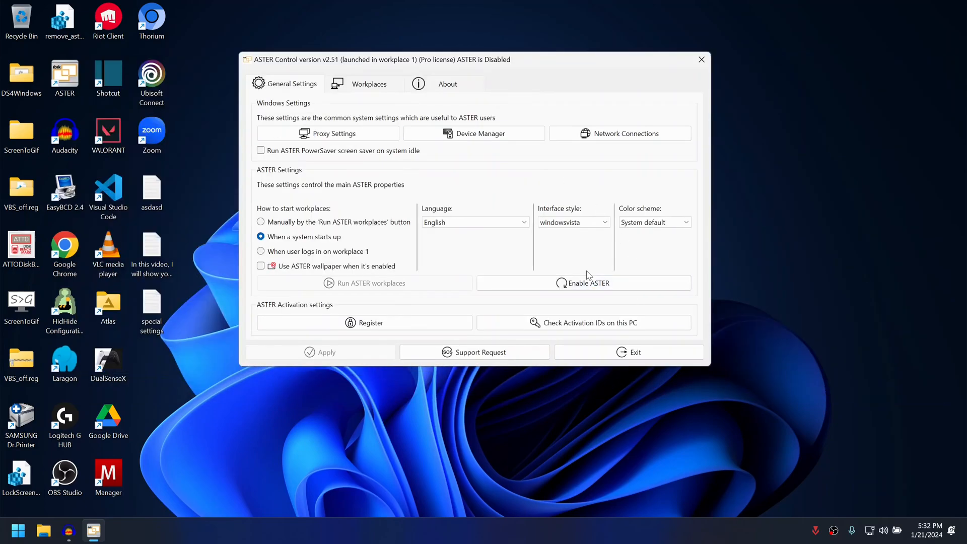
{"action": "mouse_move", "coordinate": [583, 270]}
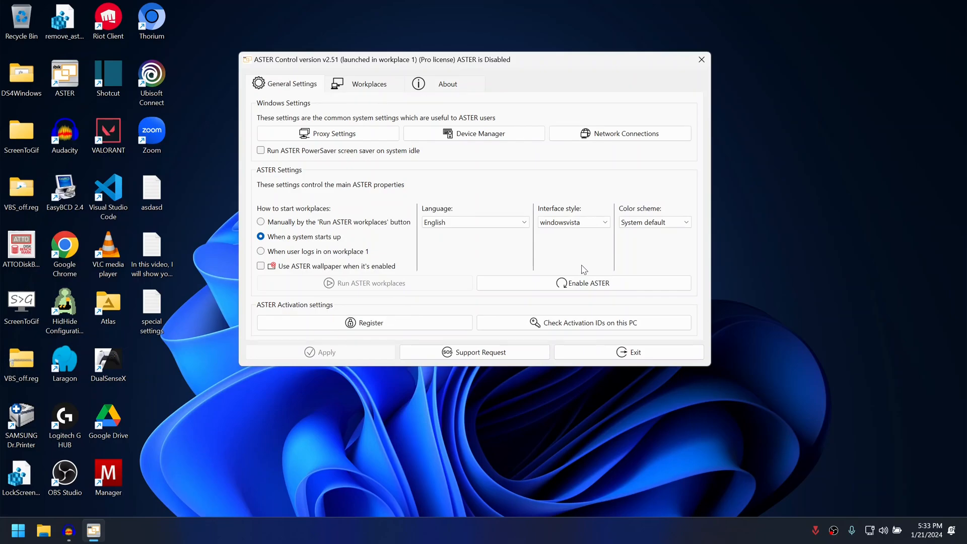
{"action": "mouse_move", "coordinate": [539, 322]}
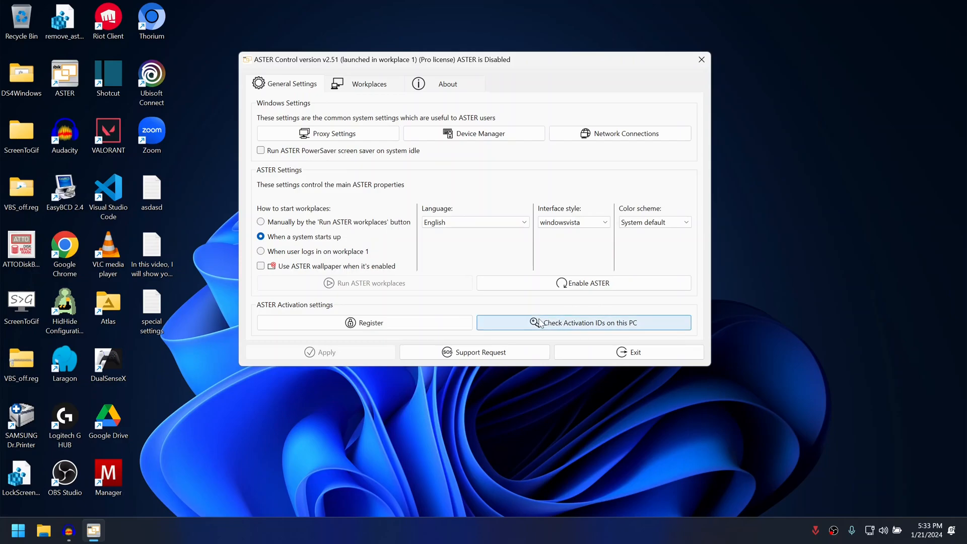